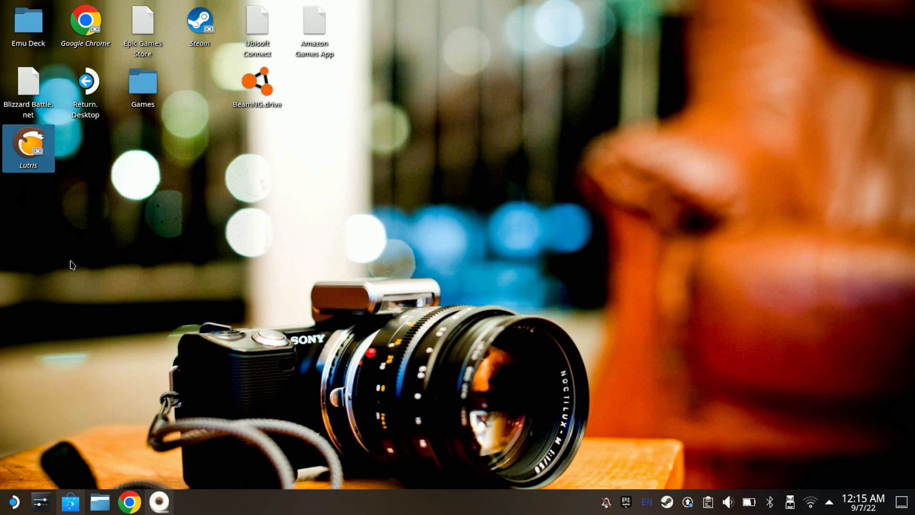
Step: Search the software store for 'chrome' in place of the old lutris search, then close the store
left_click(70, 501)
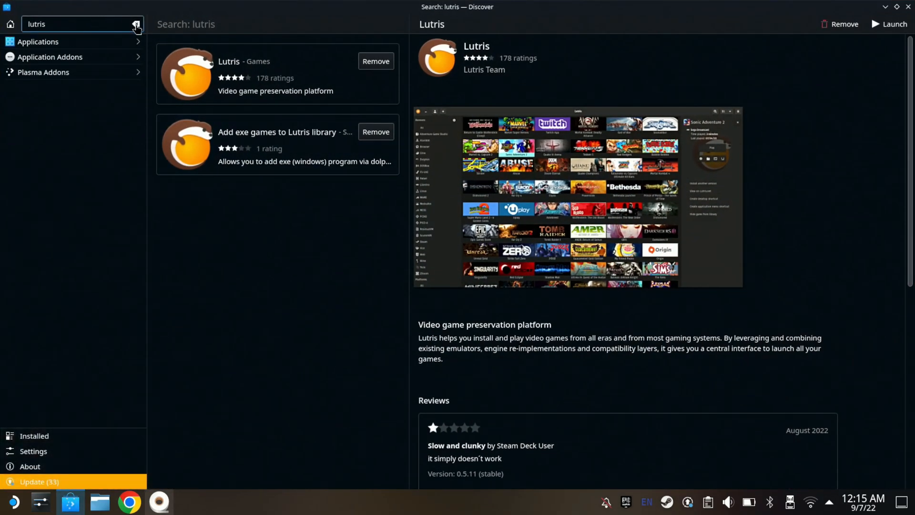
left_click(136, 23)
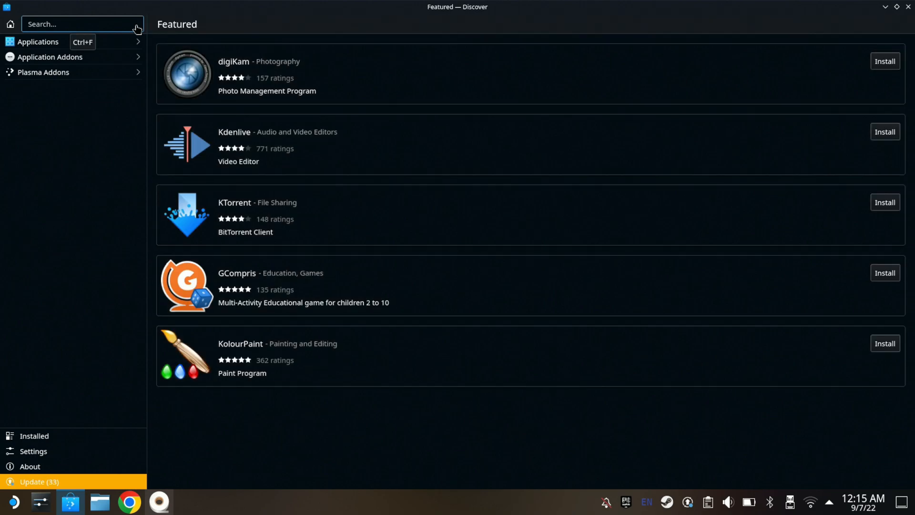
type("chrome")
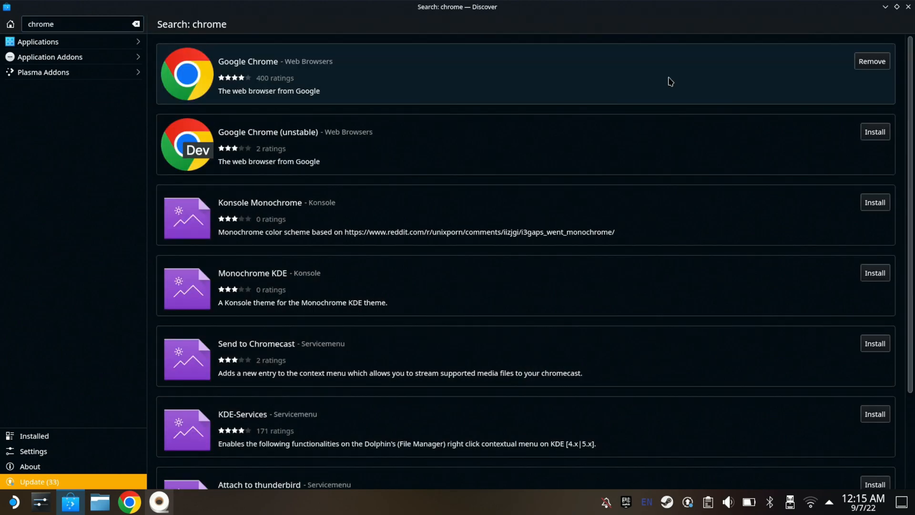
left_click(247, 61)
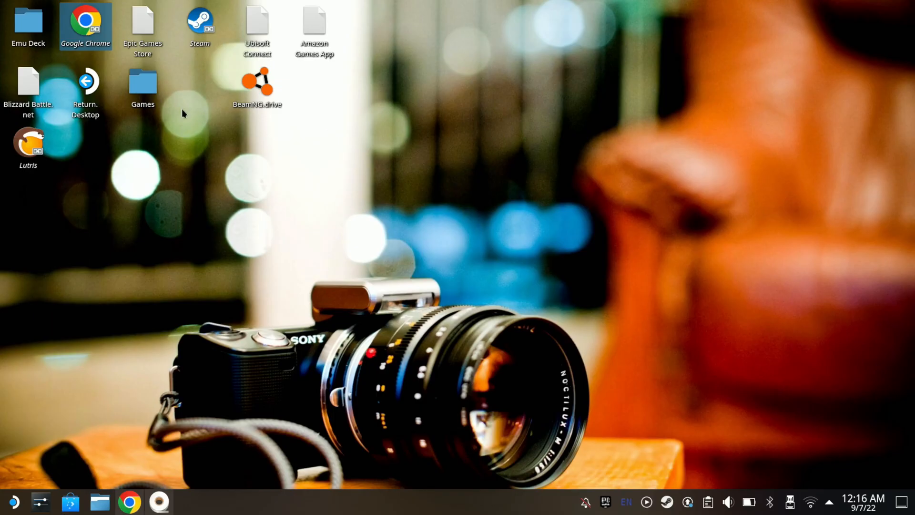
left_click(85, 86)
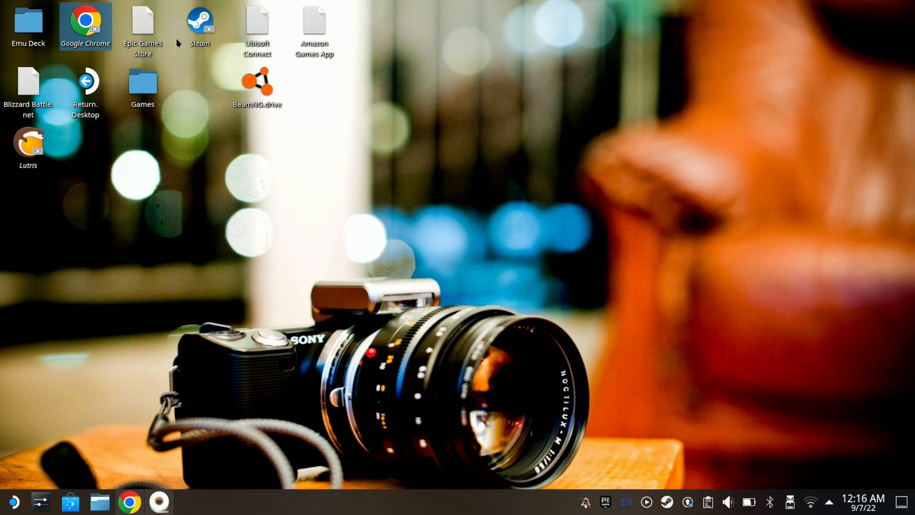
Step: Launch Steam and add the ticked Google Chrome through Add a Non-Steam Game
double_click(198, 19)
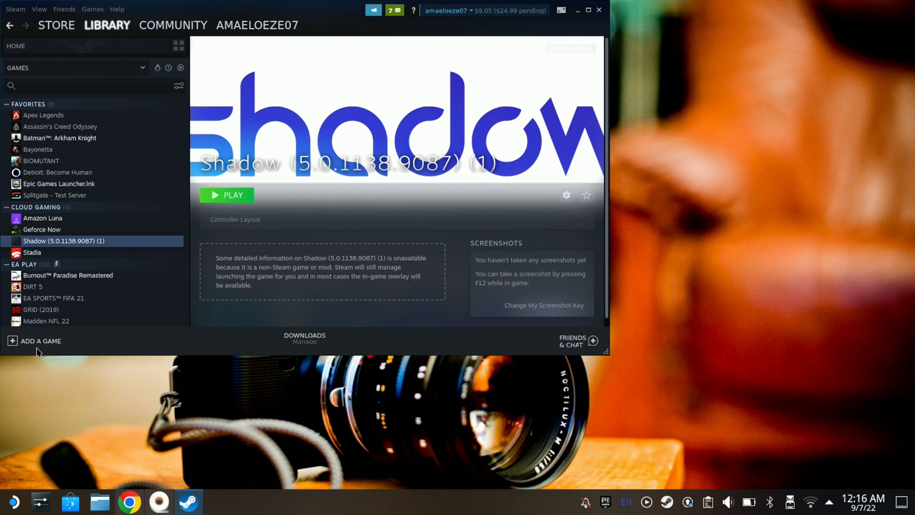
left_click(40, 340)
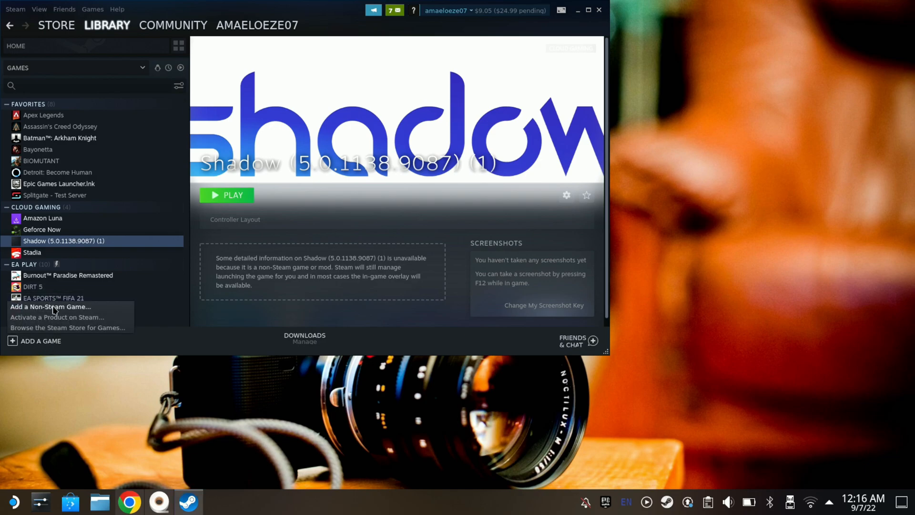
left_click(52, 306)
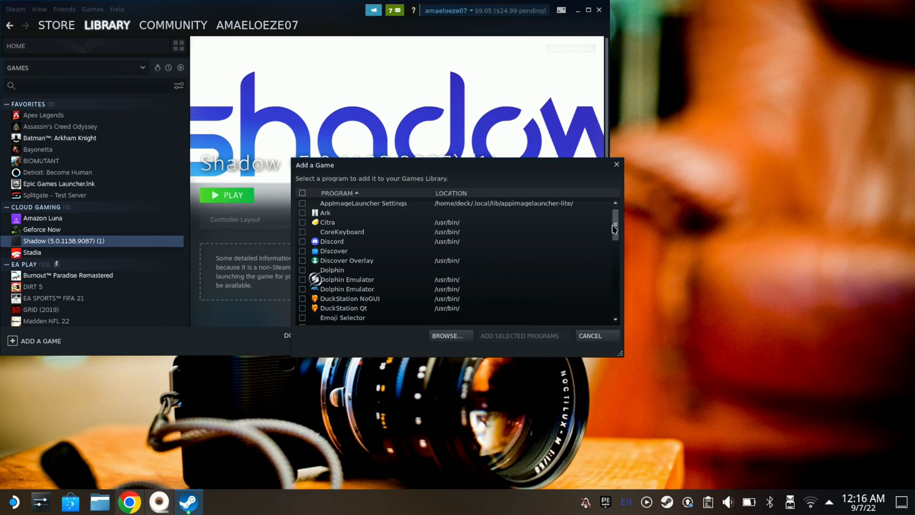
scroll("down", 3)
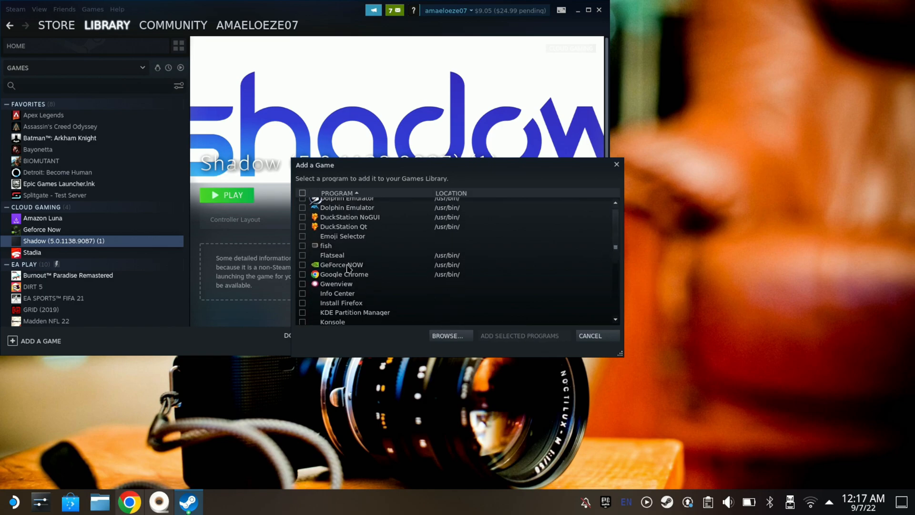
left_click(343, 274)
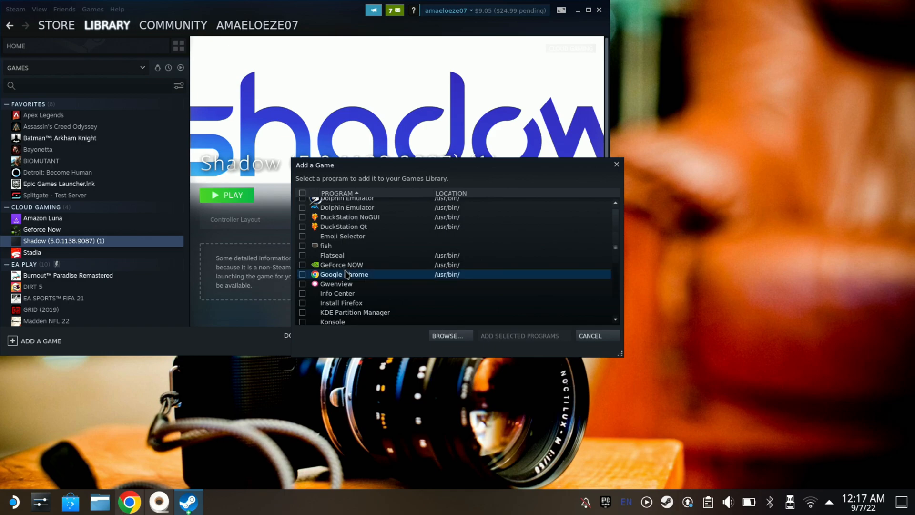
mouse_move(298, 282)
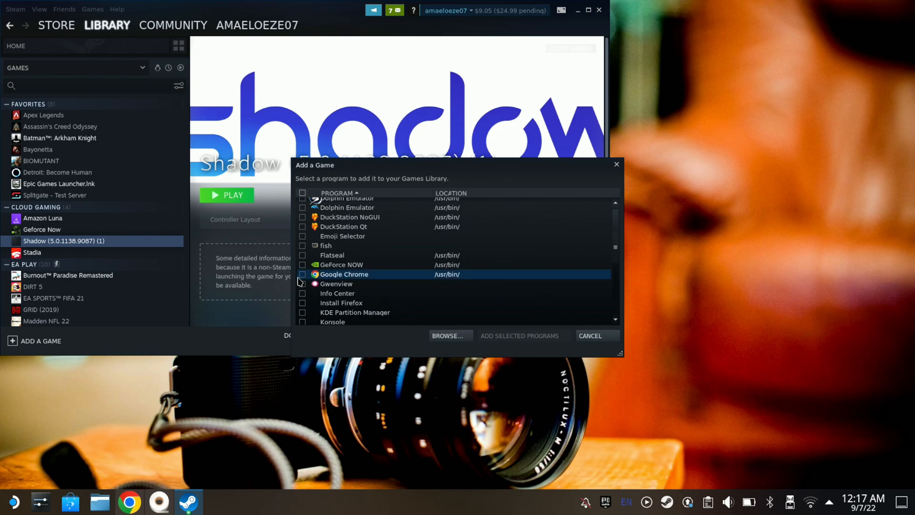
left_click(302, 274)
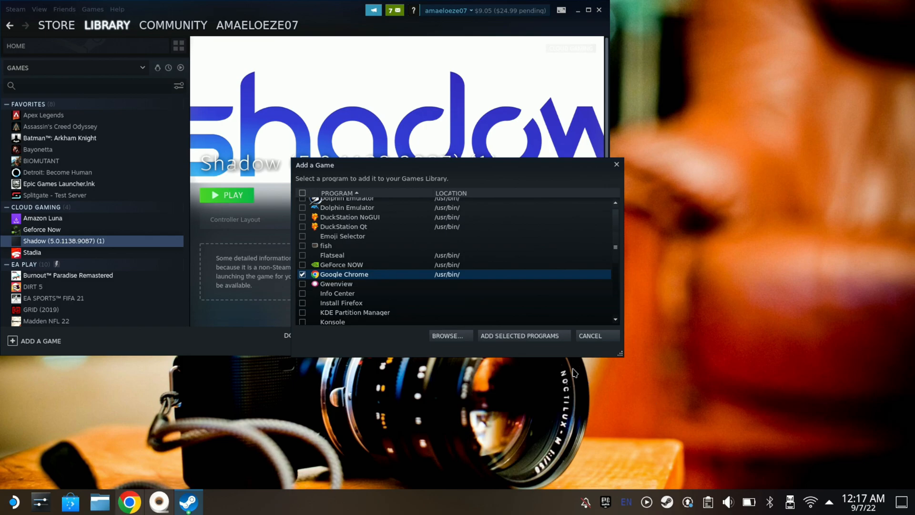
left_click(589, 336)
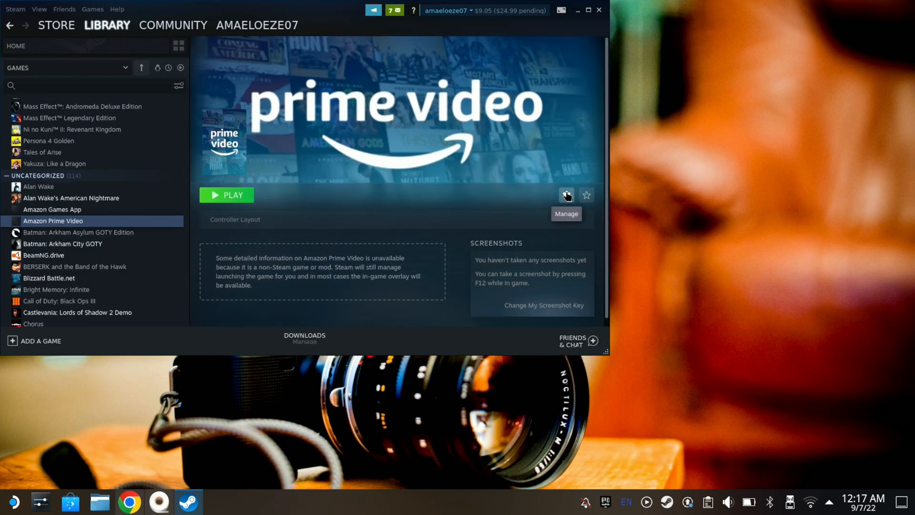
left_click(566, 195)
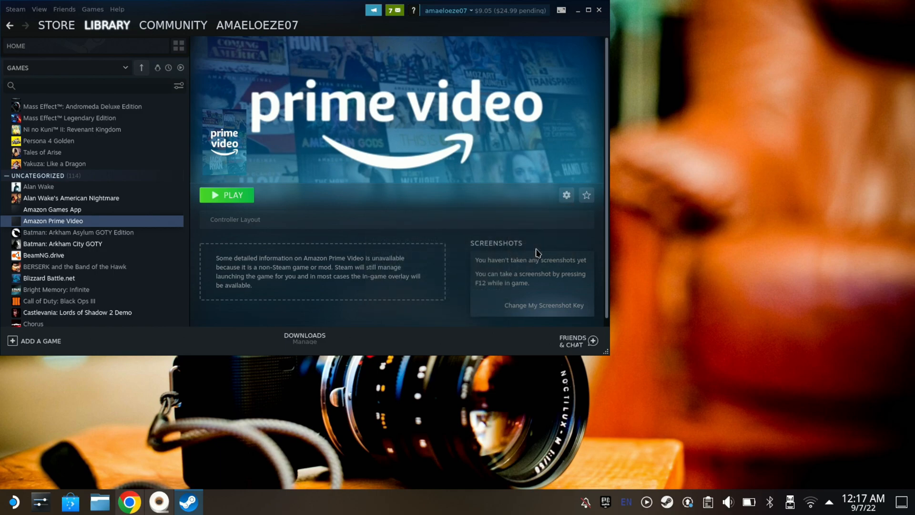
left_click(566, 195)
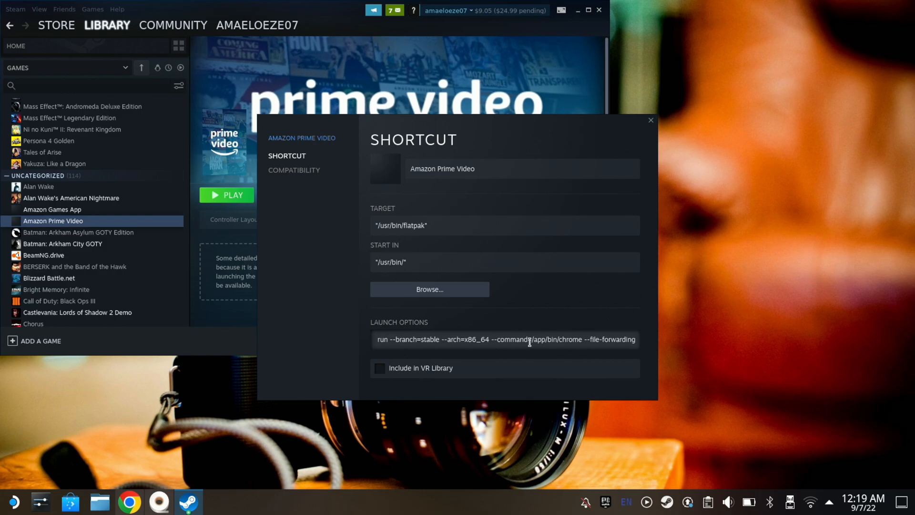
mouse_move(514, 329)
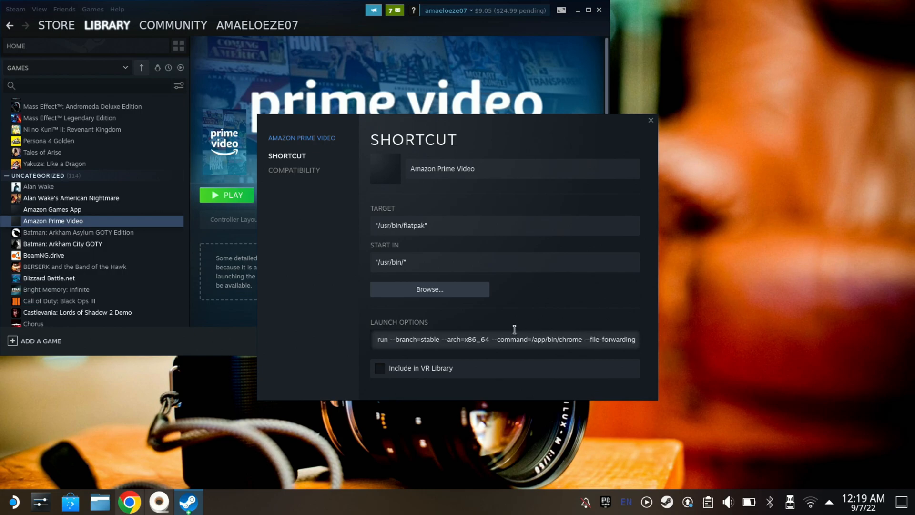
mouse_move(515, 338)
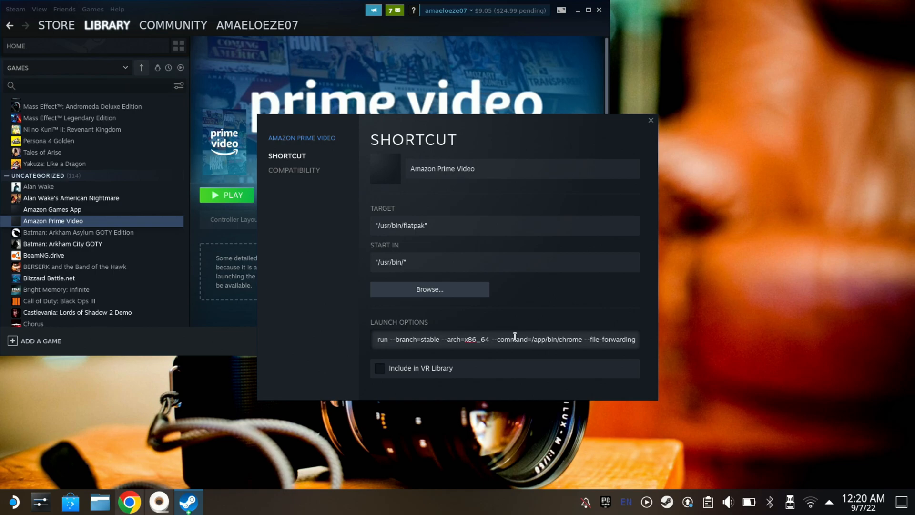
mouse_move(490, 250)
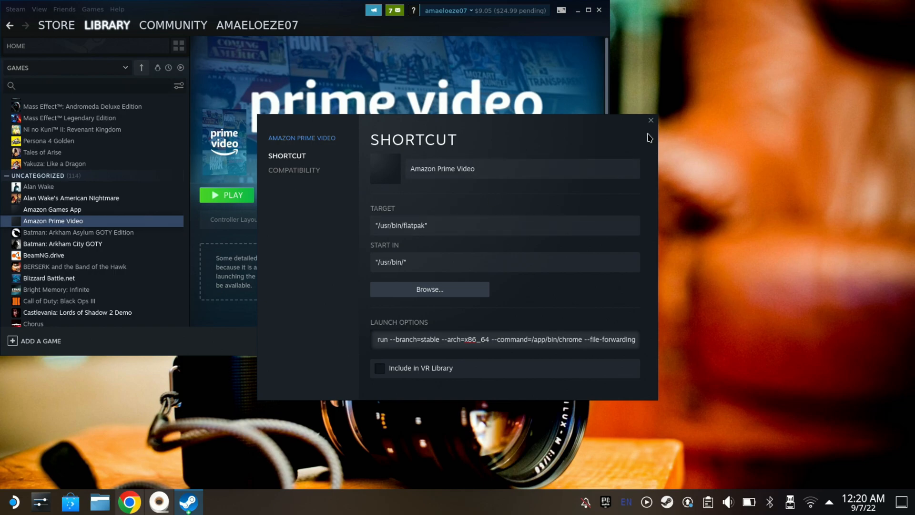
left_click(650, 119)
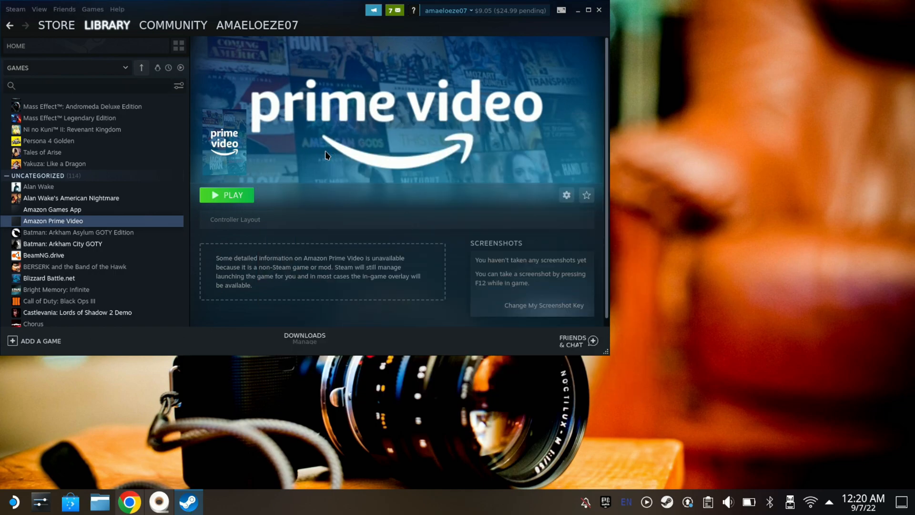
mouse_move(170, 290)
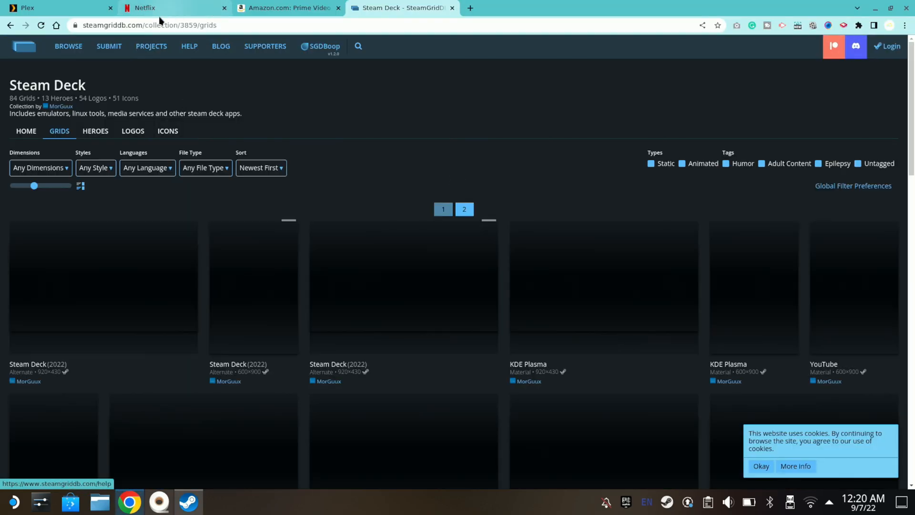
Step: Search SteamGridDB grids for 'amazon prime' and save the tall cover image into Cover Arts
left_click(189, 46)
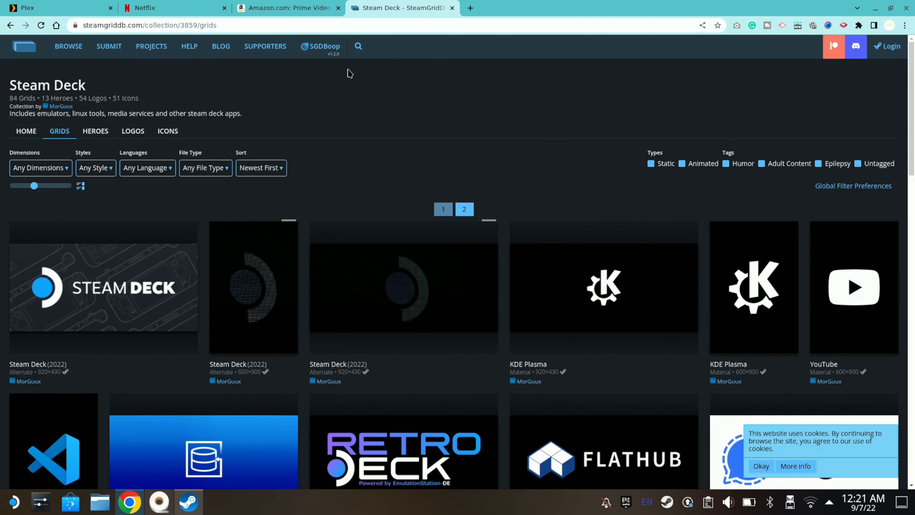
mouse_move(358, 47)
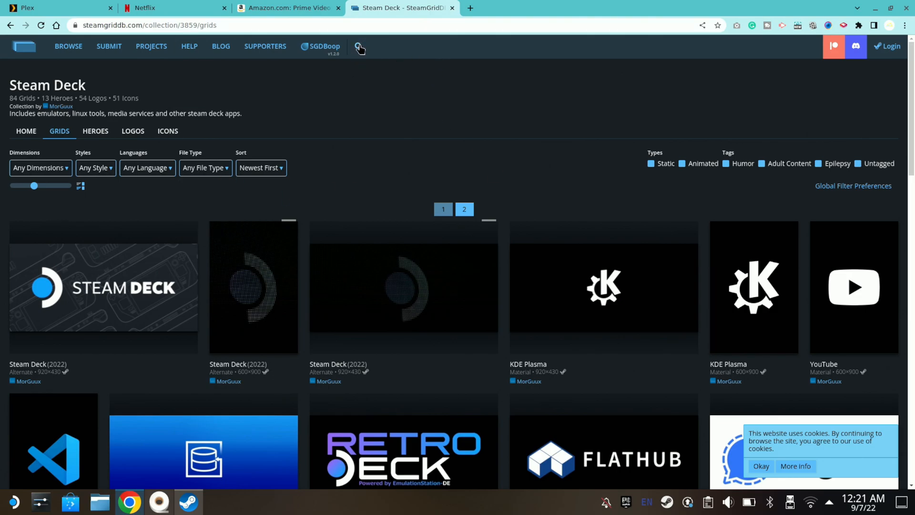
type("amazon")
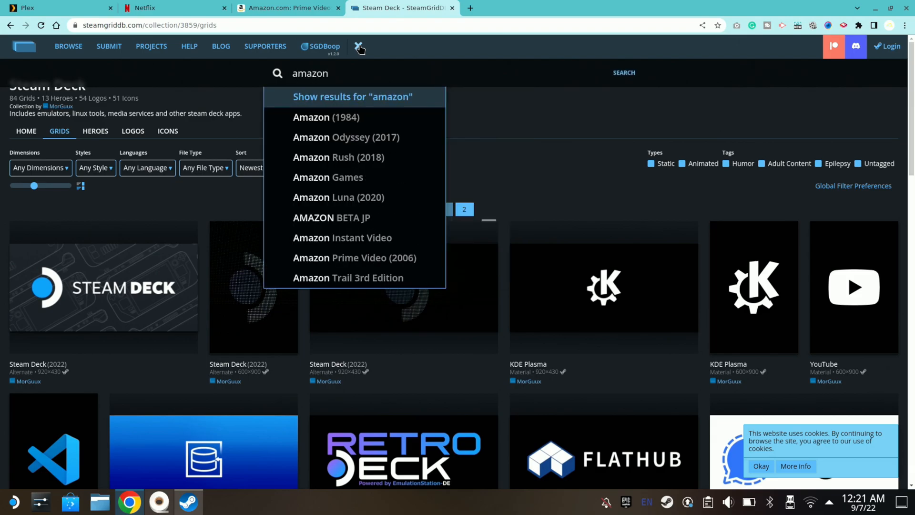
type("prime")
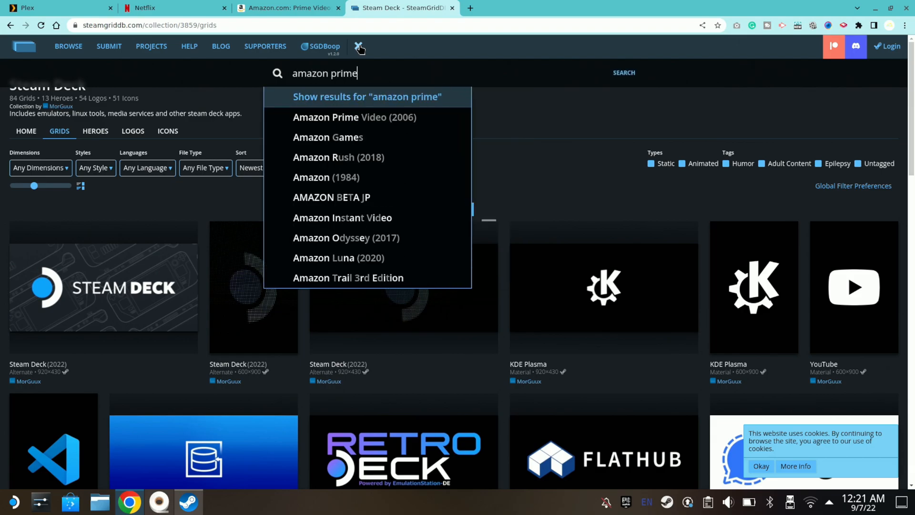
left_click(367, 97)
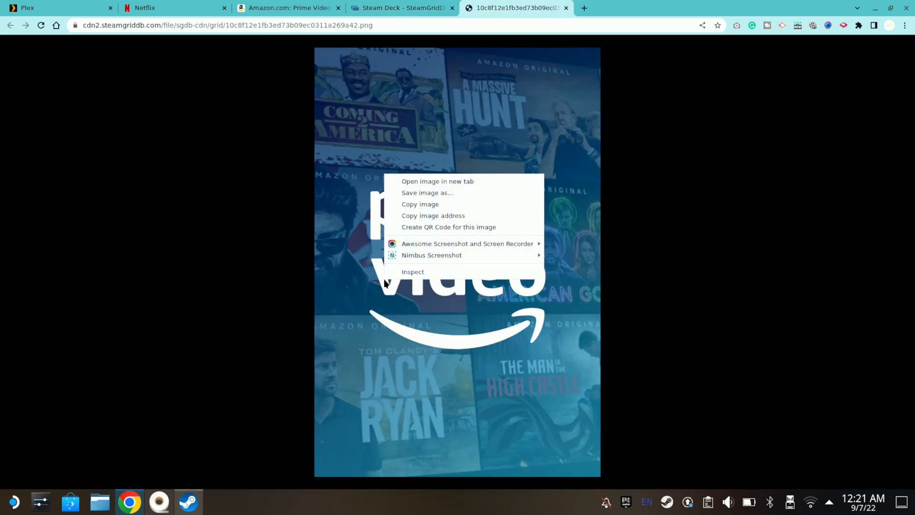
mouse_move(408, 193)
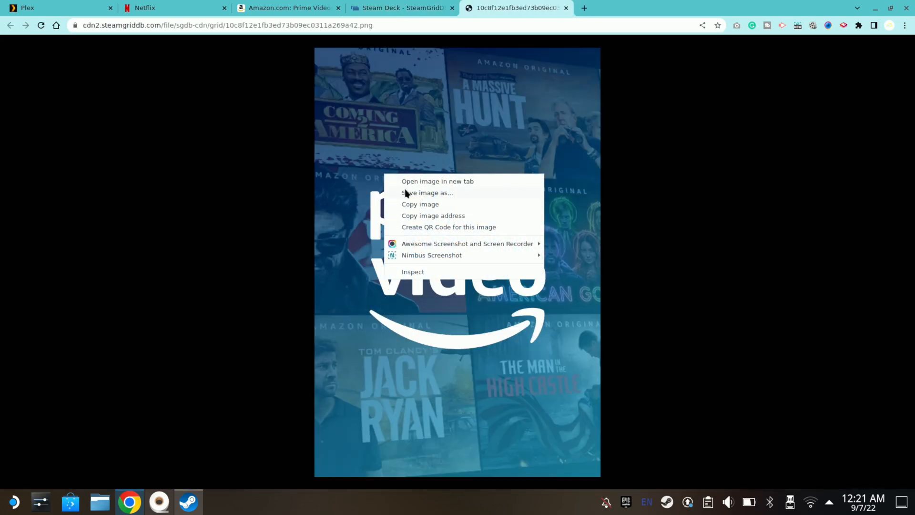
left_click(426, 192)
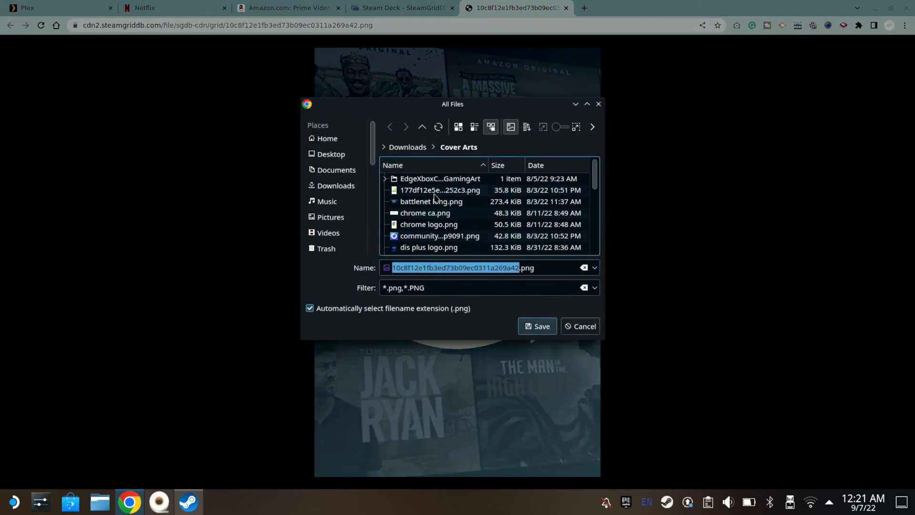
mouse_move(622, 301)
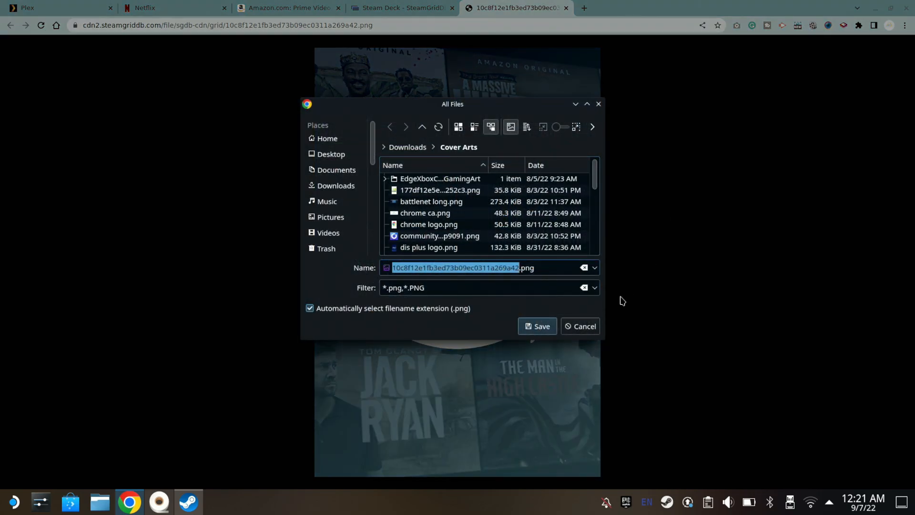
left_click(537, 326)
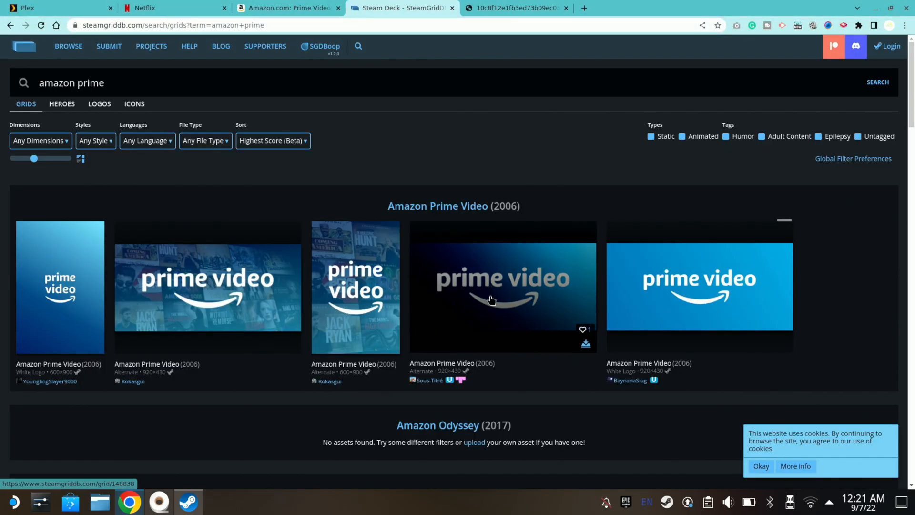
mouse_move(486, 294)
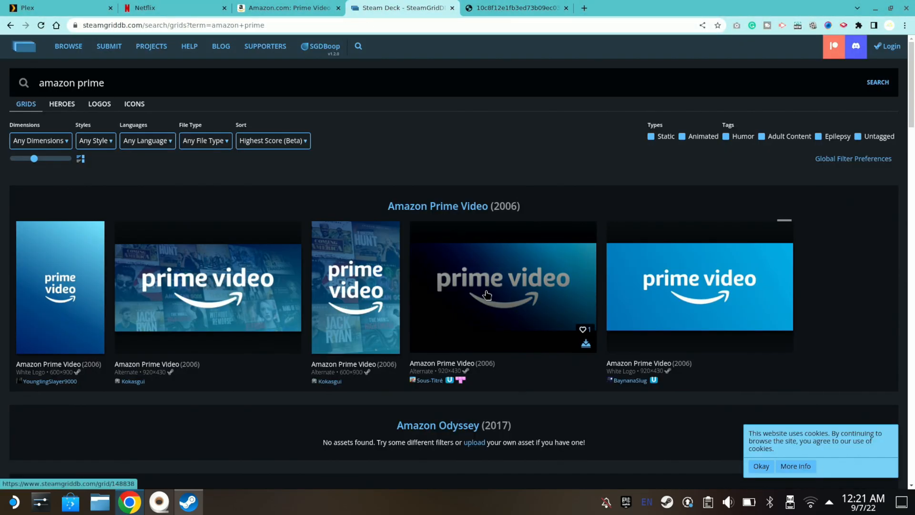
Step: Open the wide dark-to-blue 'prime video' grid by Sous-Titré from the search results
left_click(487, 296)
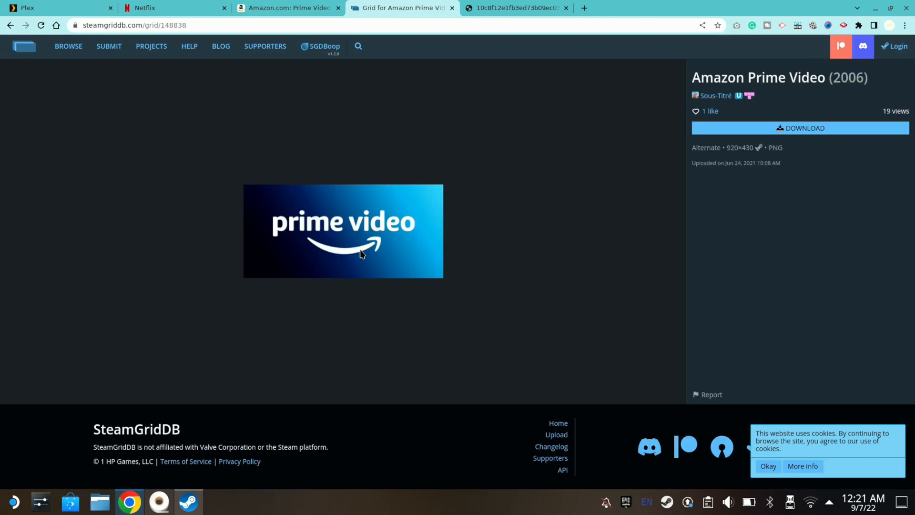
mouse_move(654, 76)
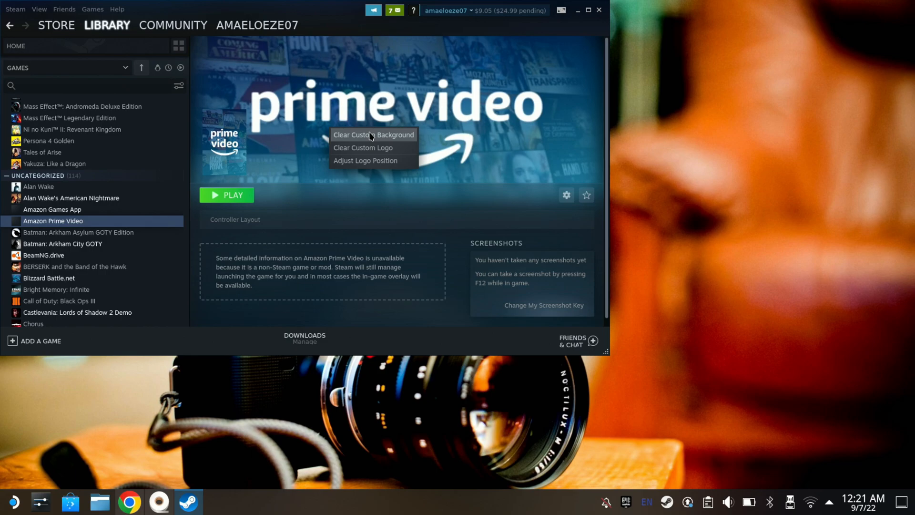
mouse_move(360, 146)
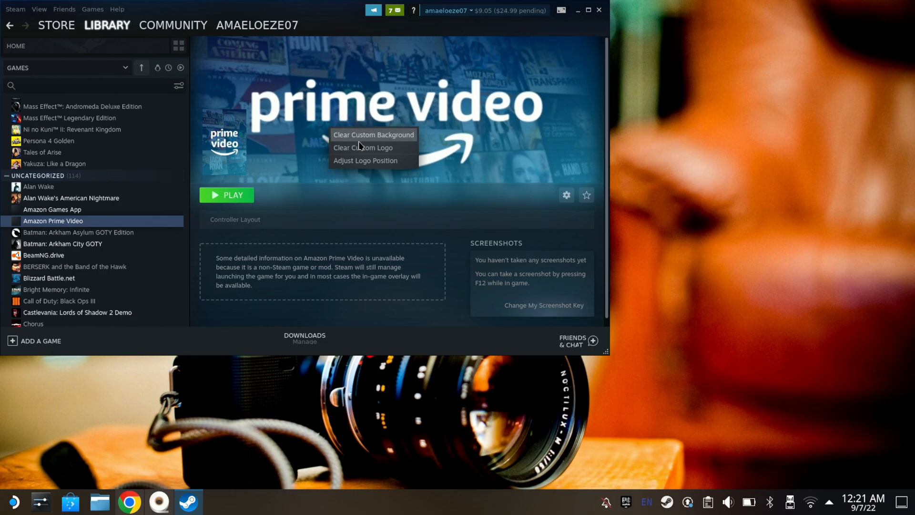
mouse_move(228, 168)
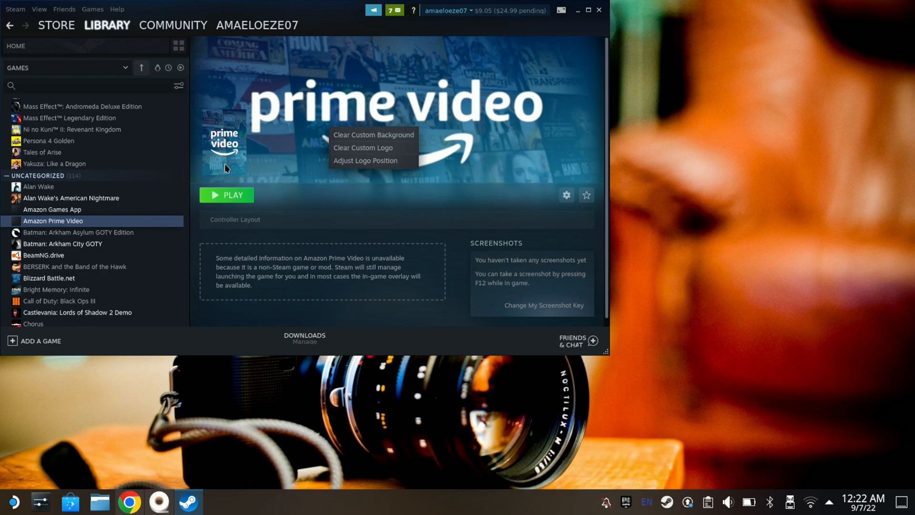
mouse_move(236, 146)
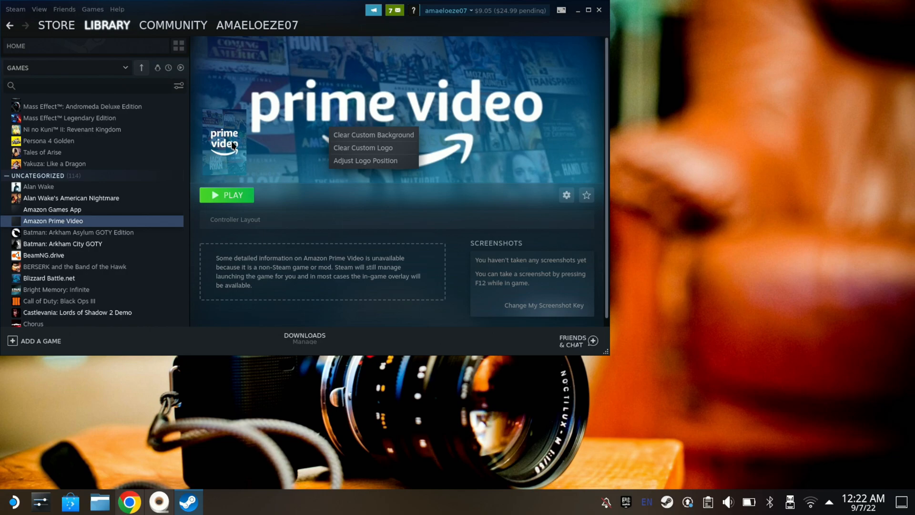
Step: Check the Prime Video tile's options on Library Home, then launch the shortcut from its page
left_click(107, 25)
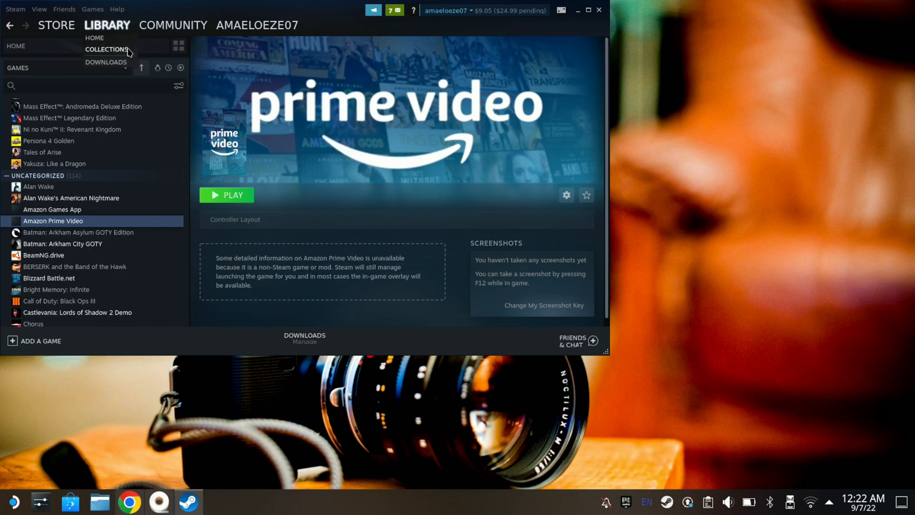
mouse_move(53, 45)
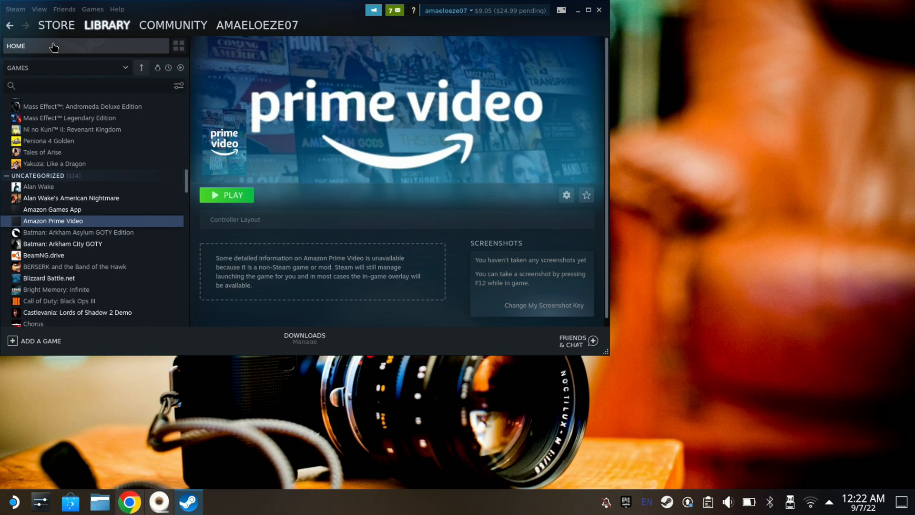
left_click(17, 46)
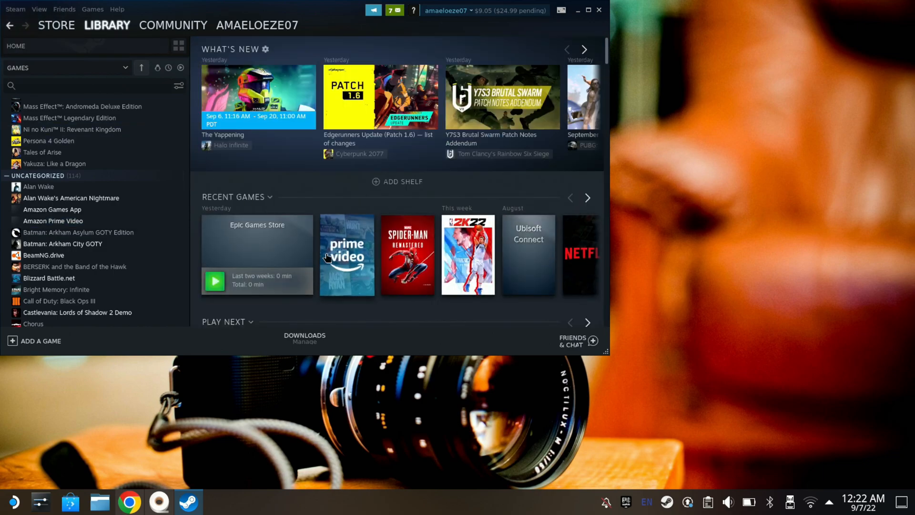
mouse_move(350, 268)
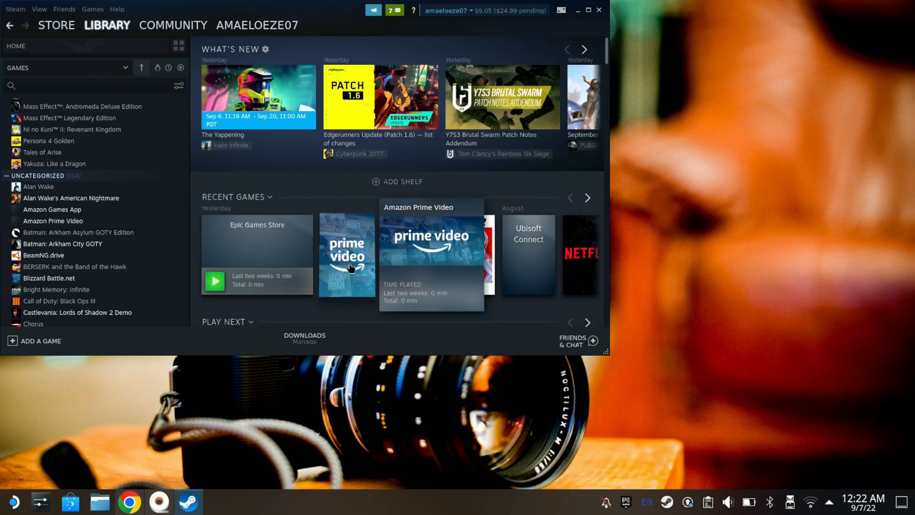
right_click(349, 268)
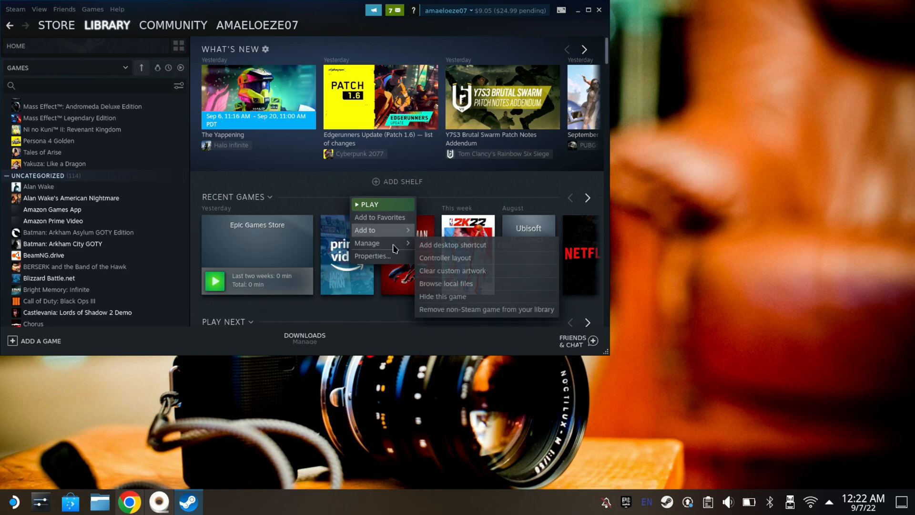
mouse_move(473, 276)
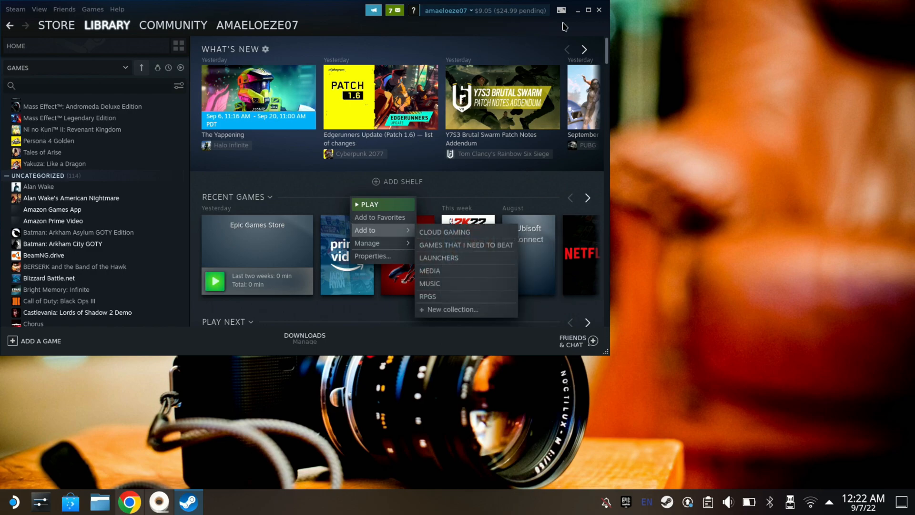
mouse_move(573, 24)
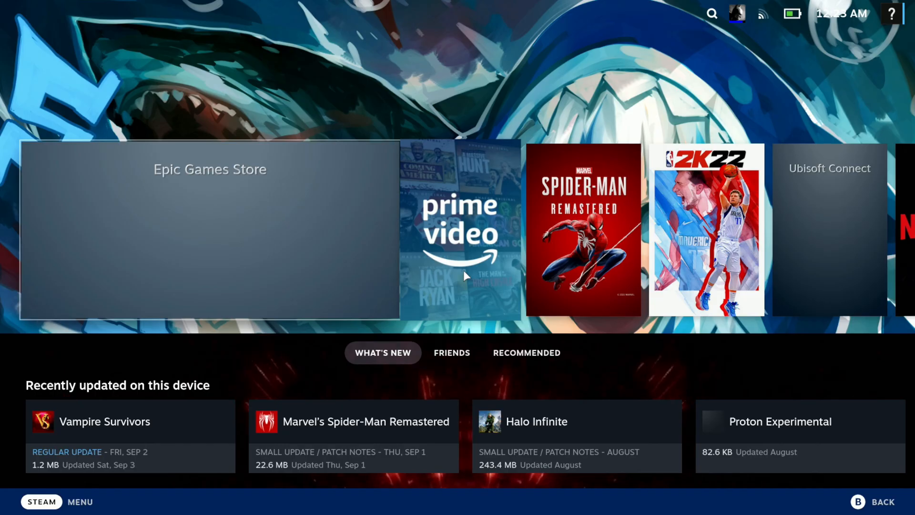
left_click(459, 227)
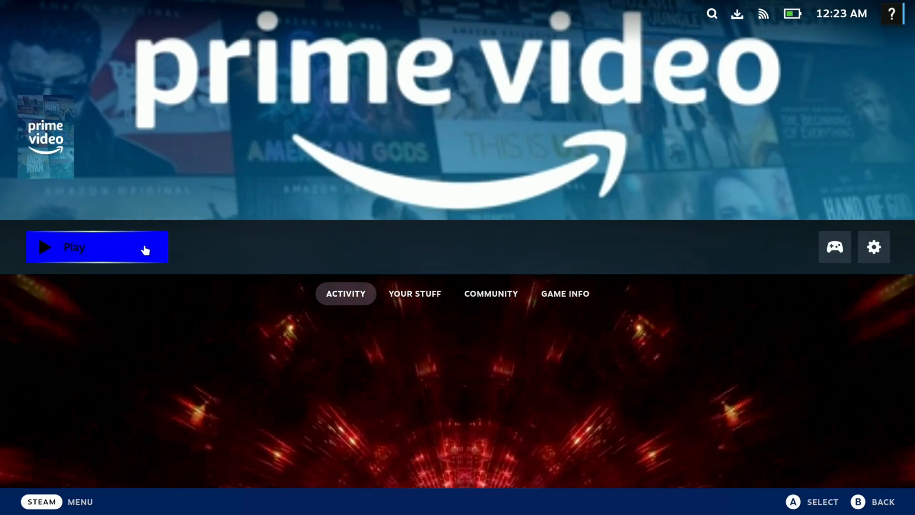
left_click(74, 247)
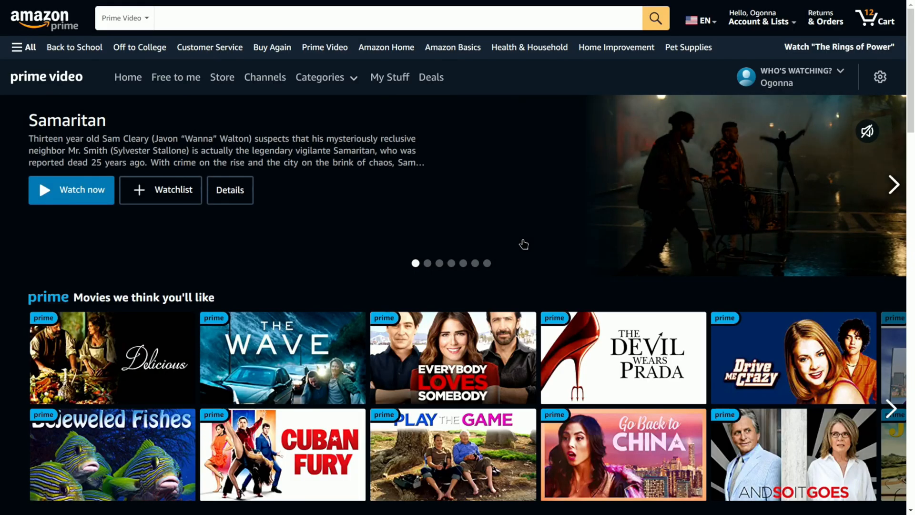
Step: Advance the carousel, scroll to Amazon Originals, and play The Rings of Power S1 E2
left_click(893, 184)
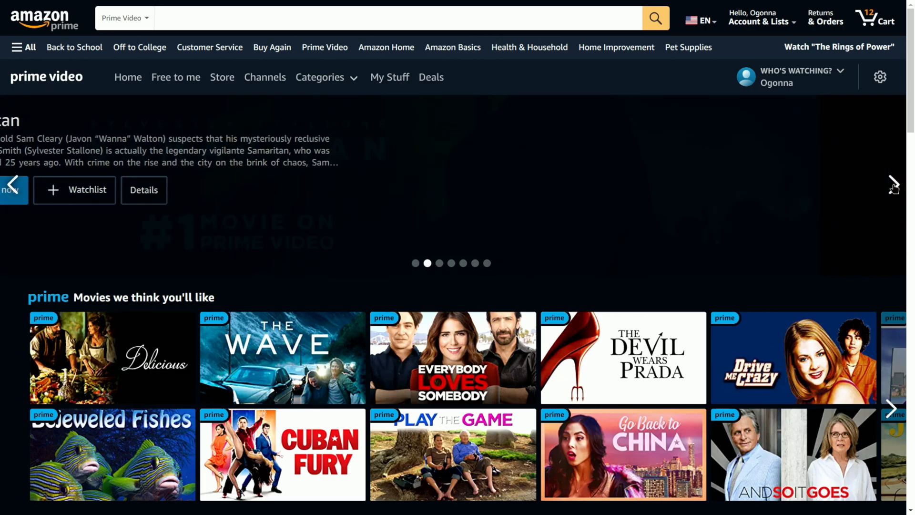
scroll("down", 3)
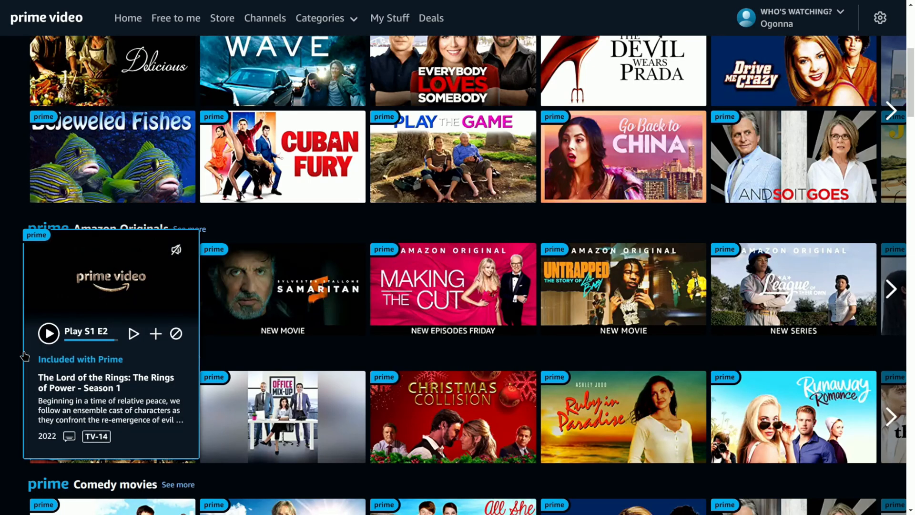
left_click(49, 333)
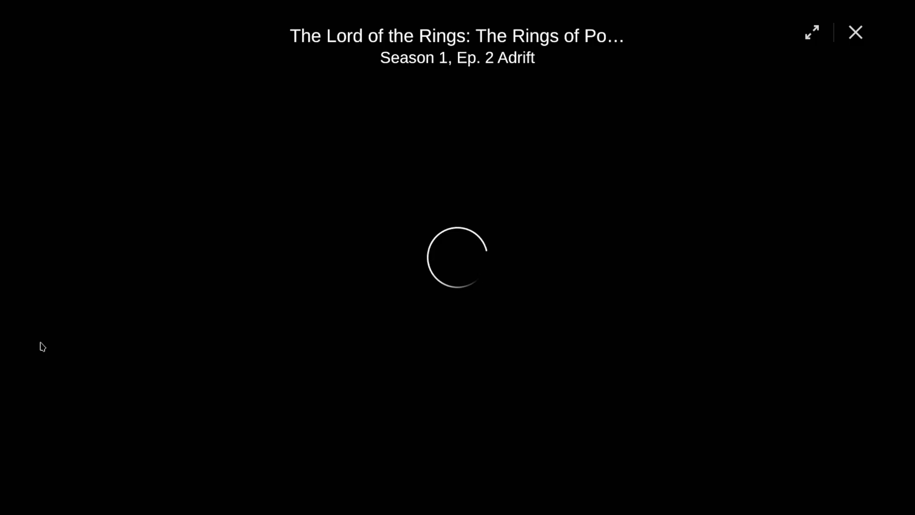